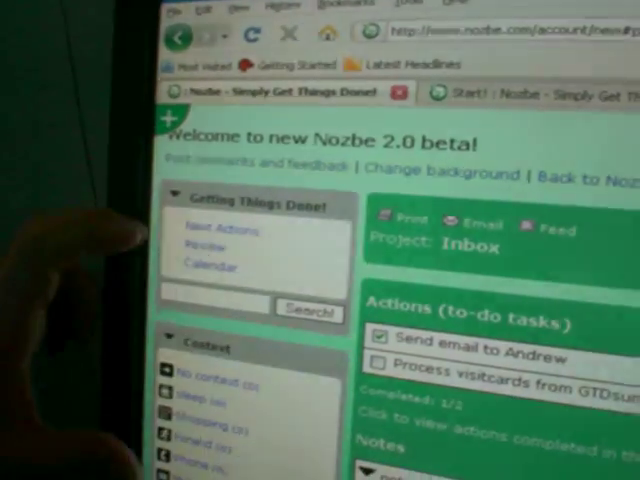
# Step: Scroll down the sidebar to find the New Nozbe App project
pyautogui.scroll(-3)
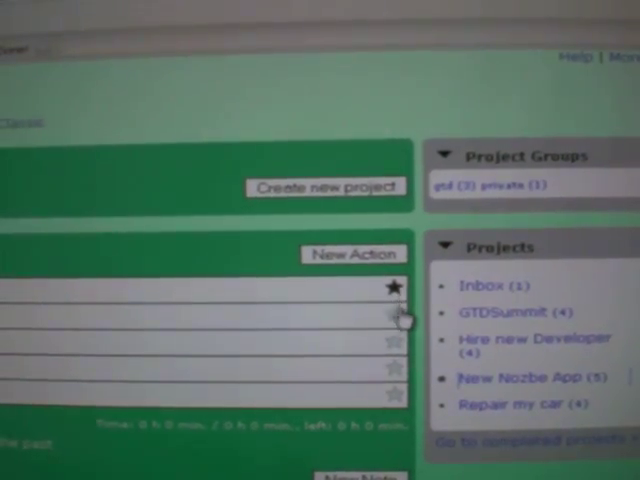
# Step: Give the Set up video action a Phone context and a 30-minute time estimate
pyautogui.click(518, 377)
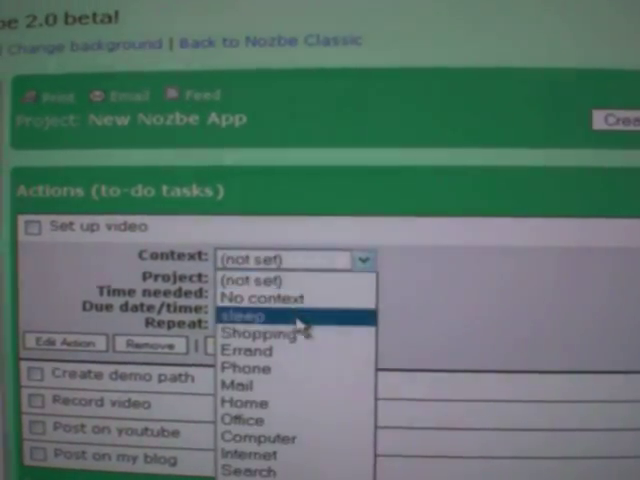
pyautogui.click(245, 368)
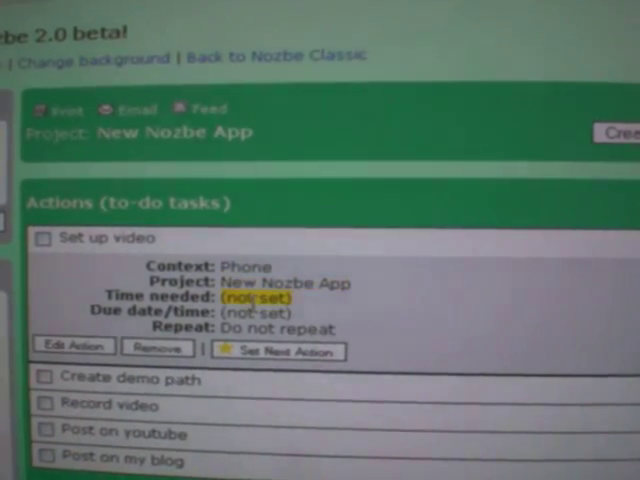
pyautogui.click(255, 299)
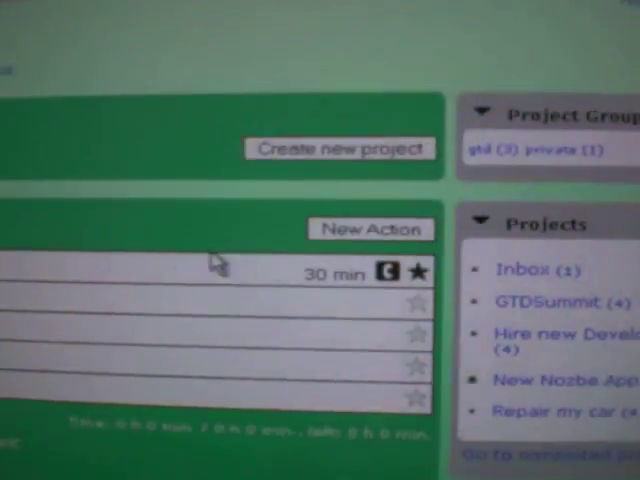
# Step: Rename the Create demo path action to 'Create demo path to Nozbe'
pyautogui.click(548, 381)
pyautogui.write('Create demo path to')
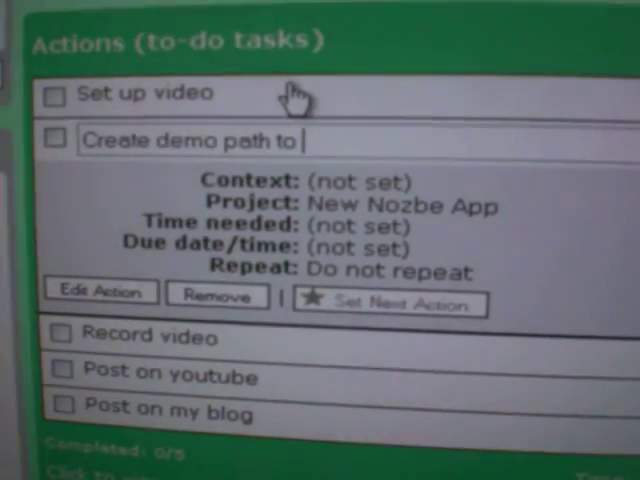
pyautogui.write('Nozbr')
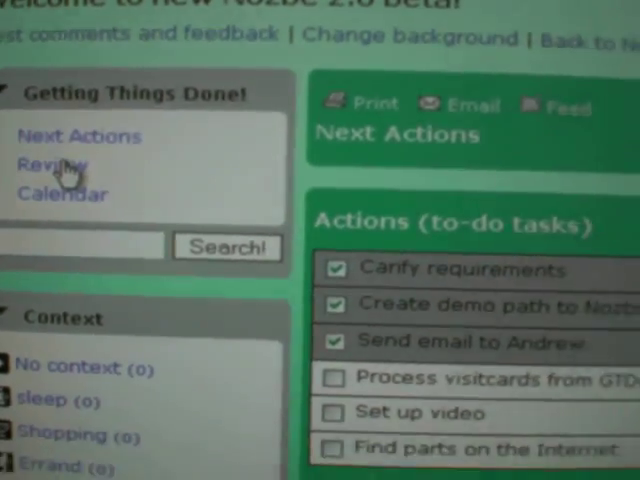
# Step: Open Review under Getting Things Done! to list all projects' actions
pyautogui.click(51, 164)
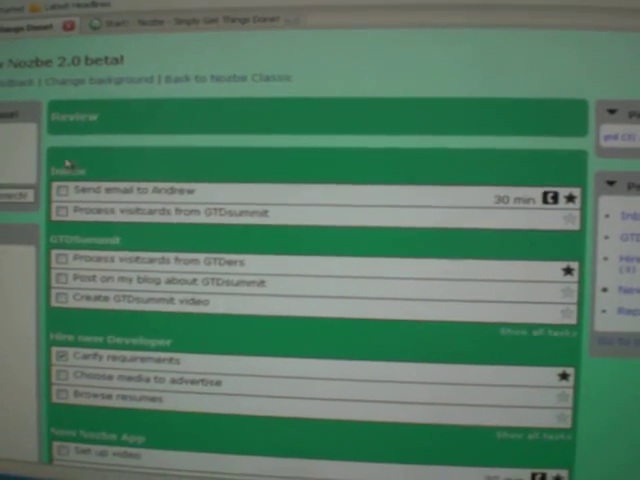